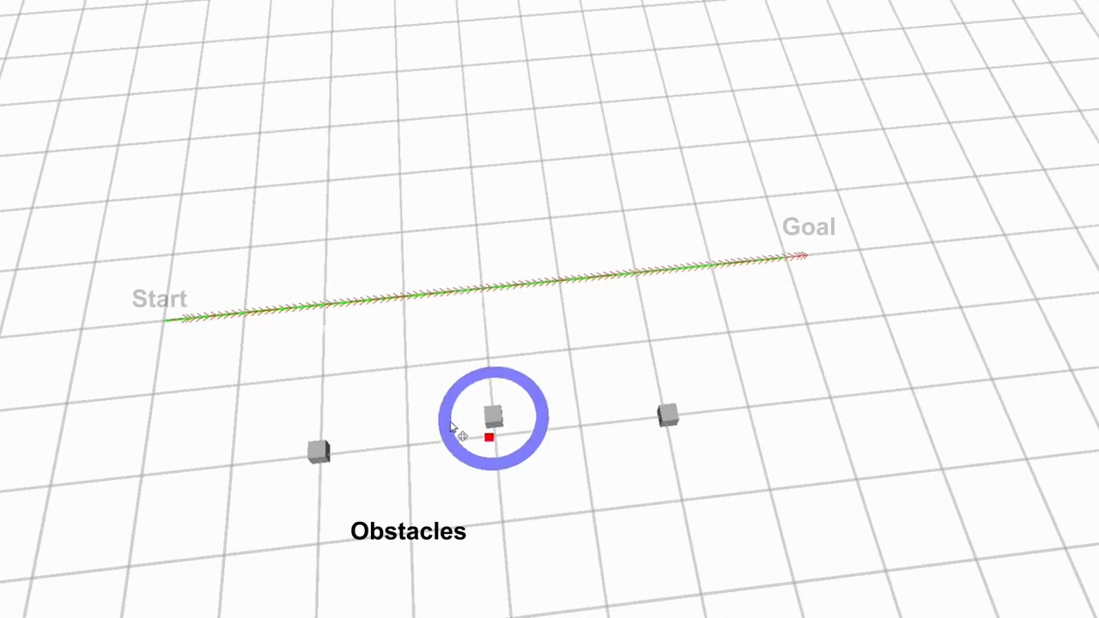
Drag a point obstacle onto the path near Start, then lift it above so the path straightens again.
drag(495, 421, 463, 55)
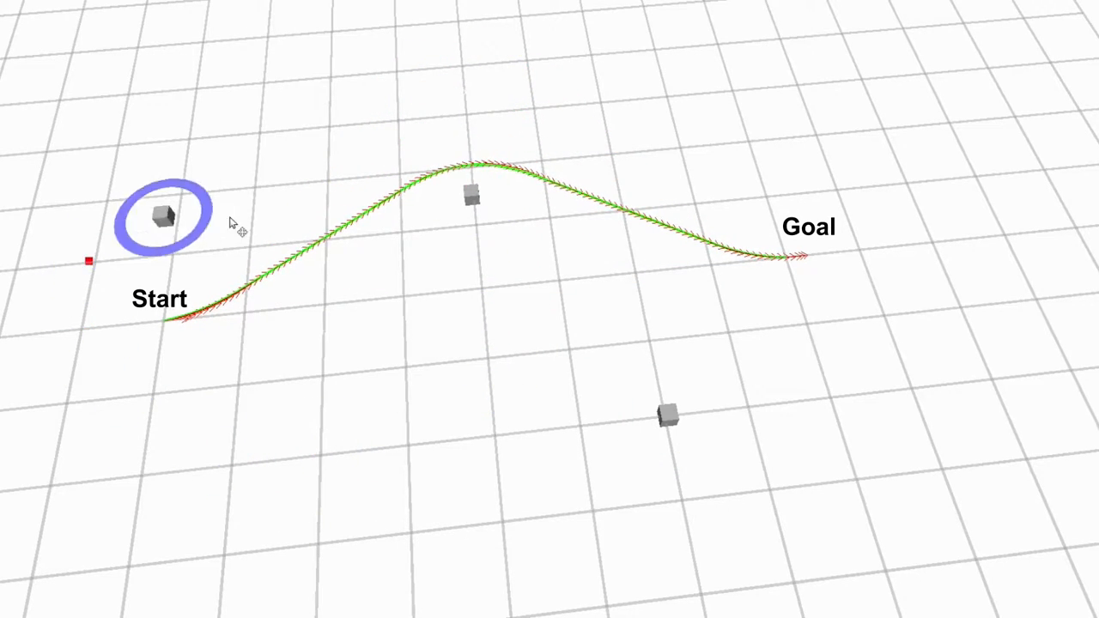
drag(163, 214, 343, 323)
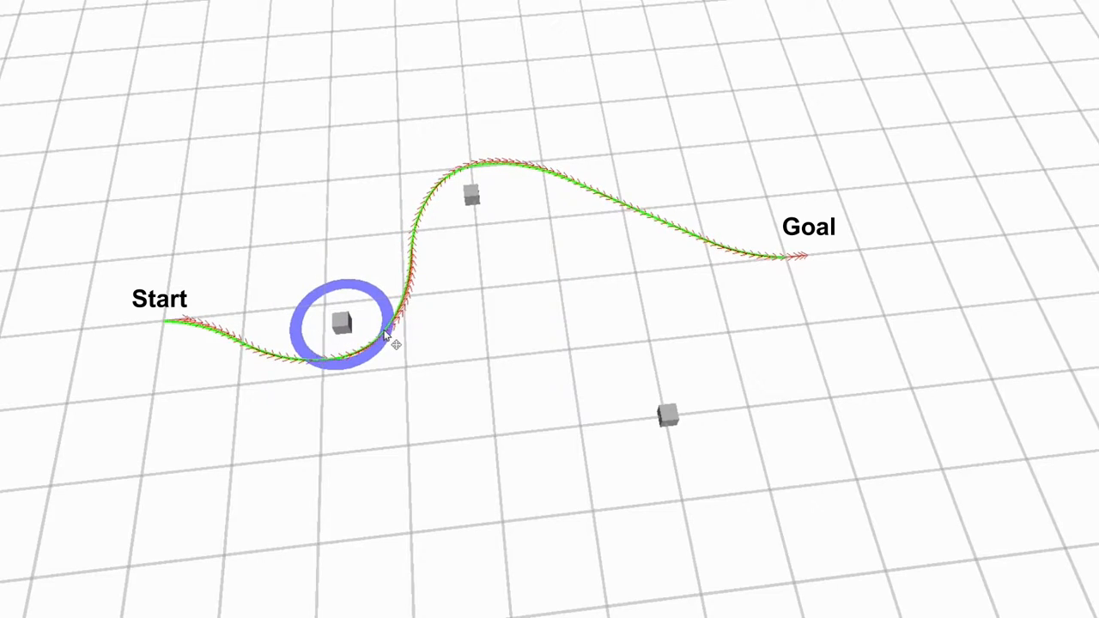
drag(344, 326, 189, 369)
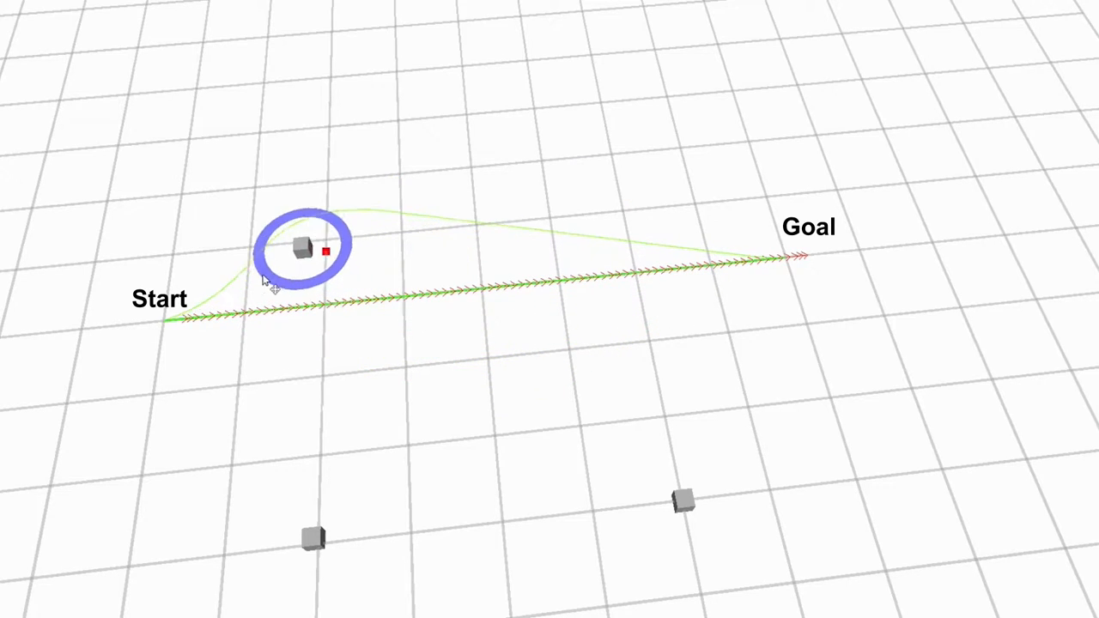
Drop obstacles onto the path toward Goal and above its middle so alternative green paths appear.
drag(300, 249, 429, 249)
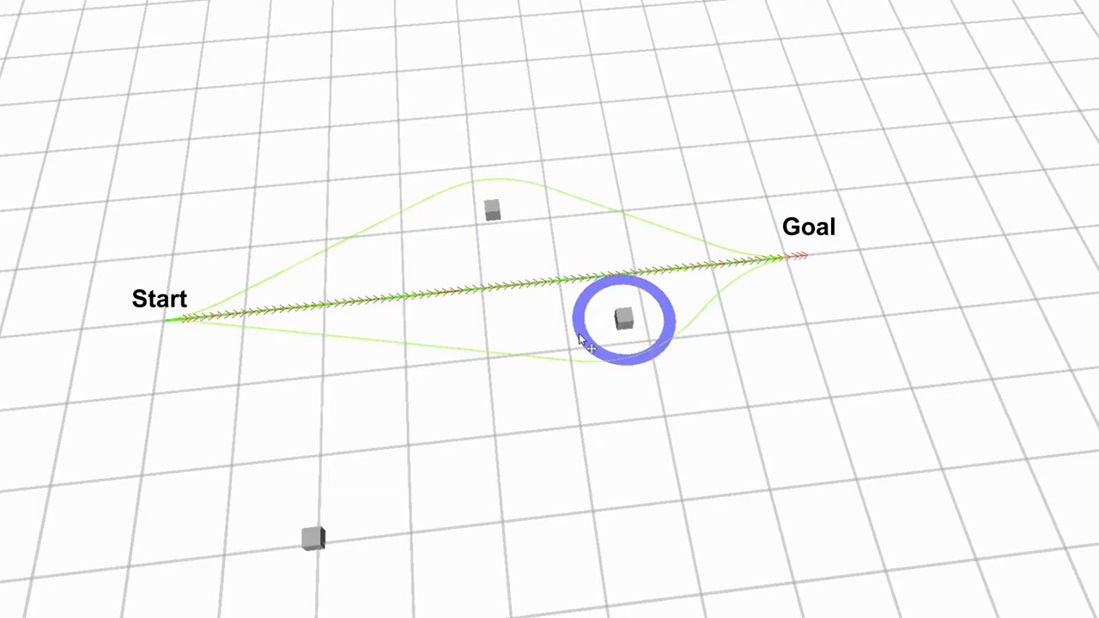
drag(625, 321, 335, 232)
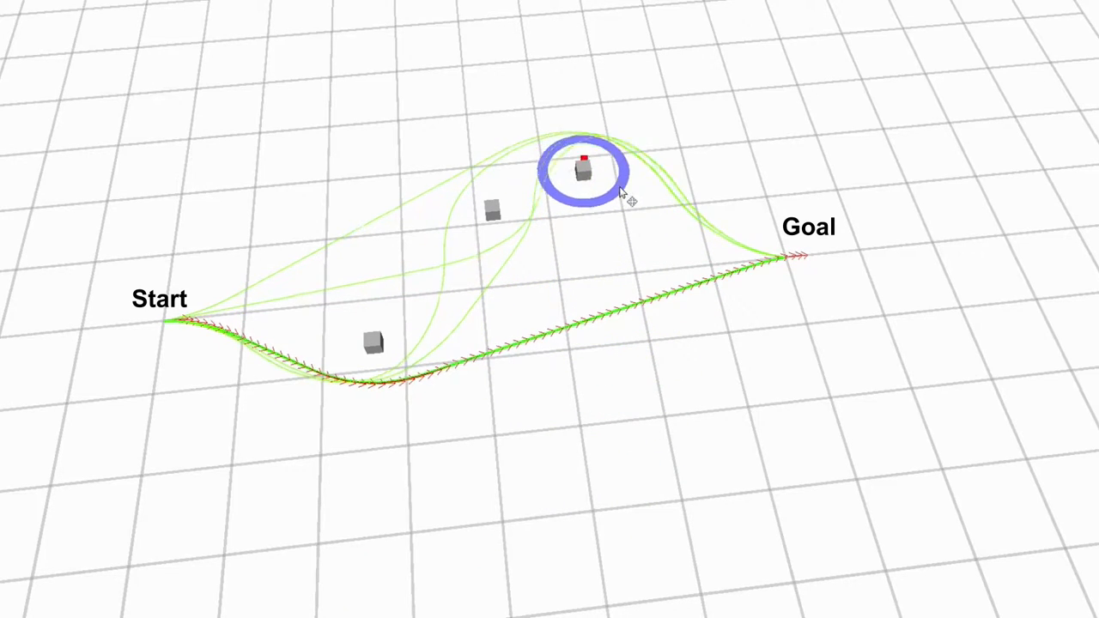
drag(584, 168, 601, 356)
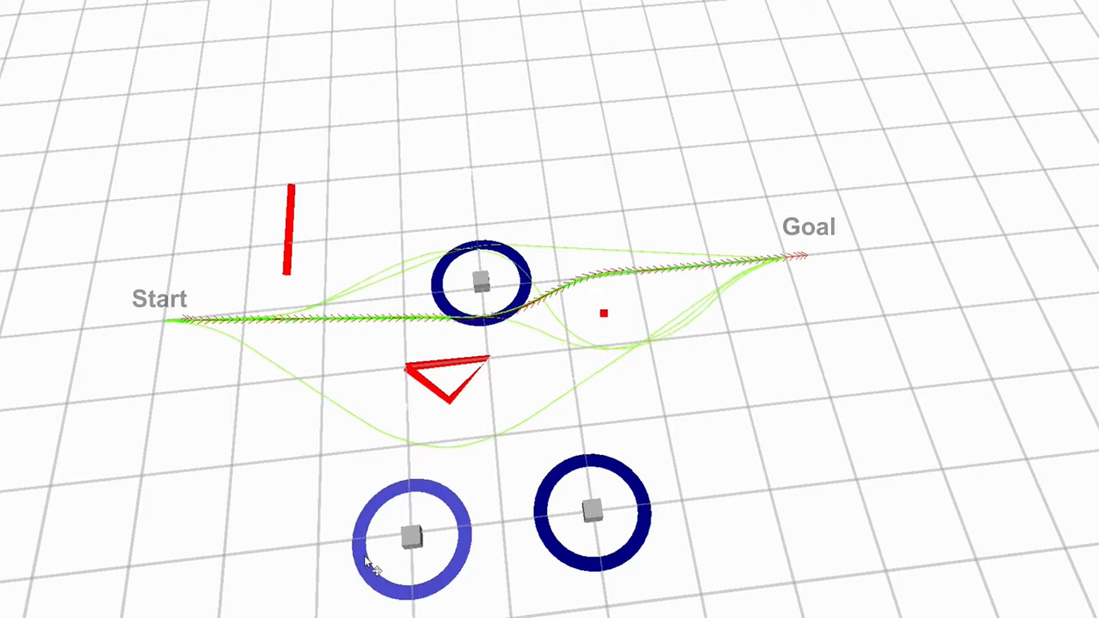
Bring the lower obstacles up beside Start and onto the path near Goal.
drag(409, 536, 309, 356)
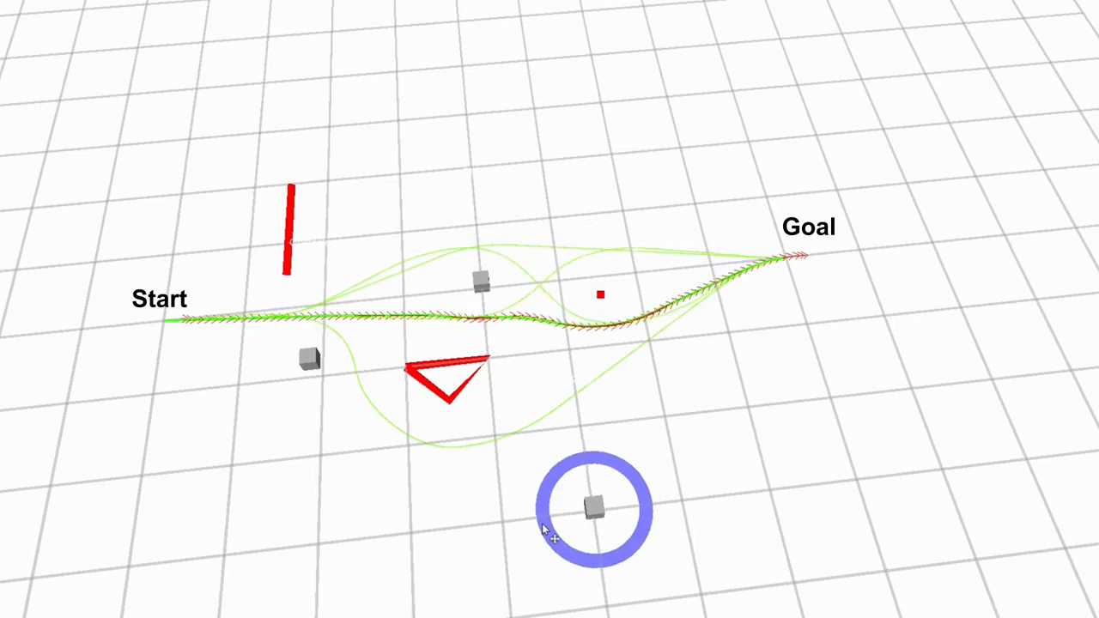
drag(594, 506, 680, 323)
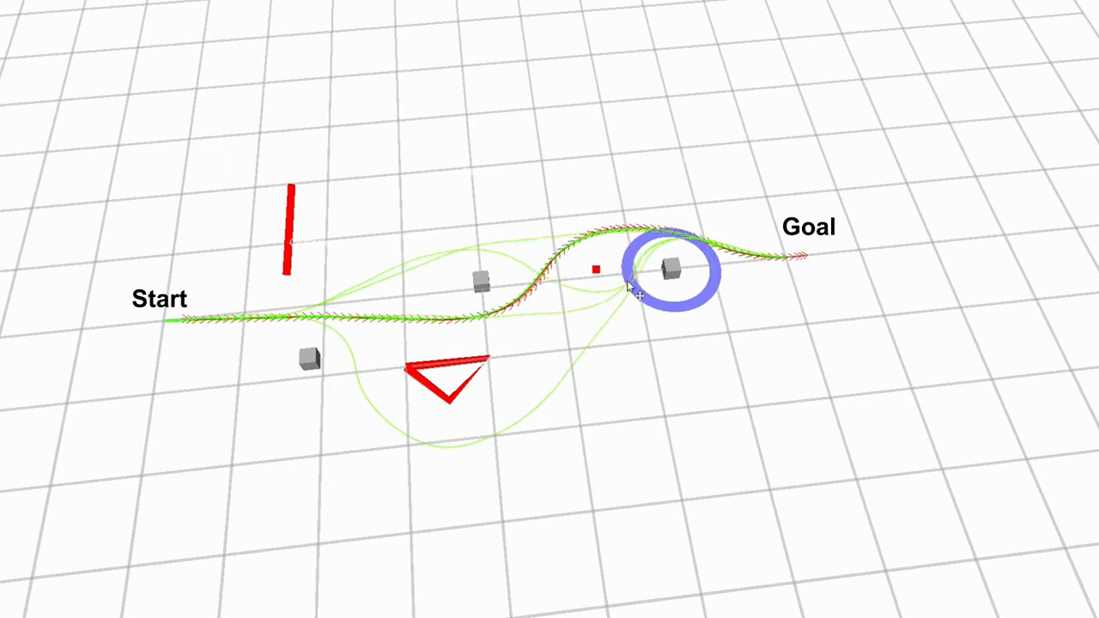
Shift an obstacle far above, then below the triangle obstacle and another above the line obstacle.
drag(674, 275, 477, 124)
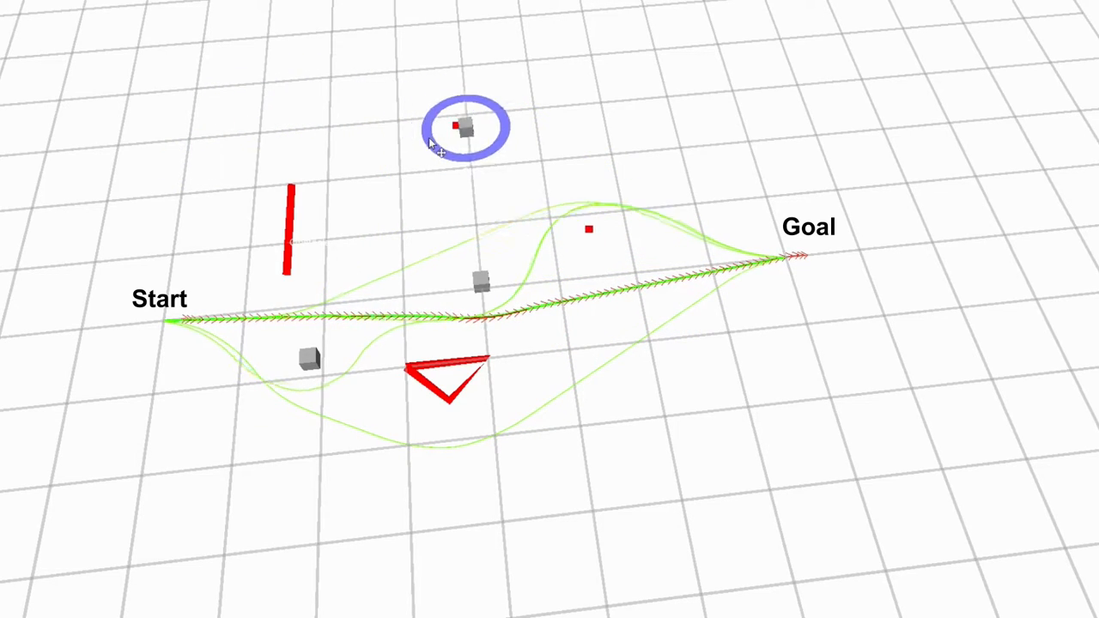
drag(467, 127, 421, 309)
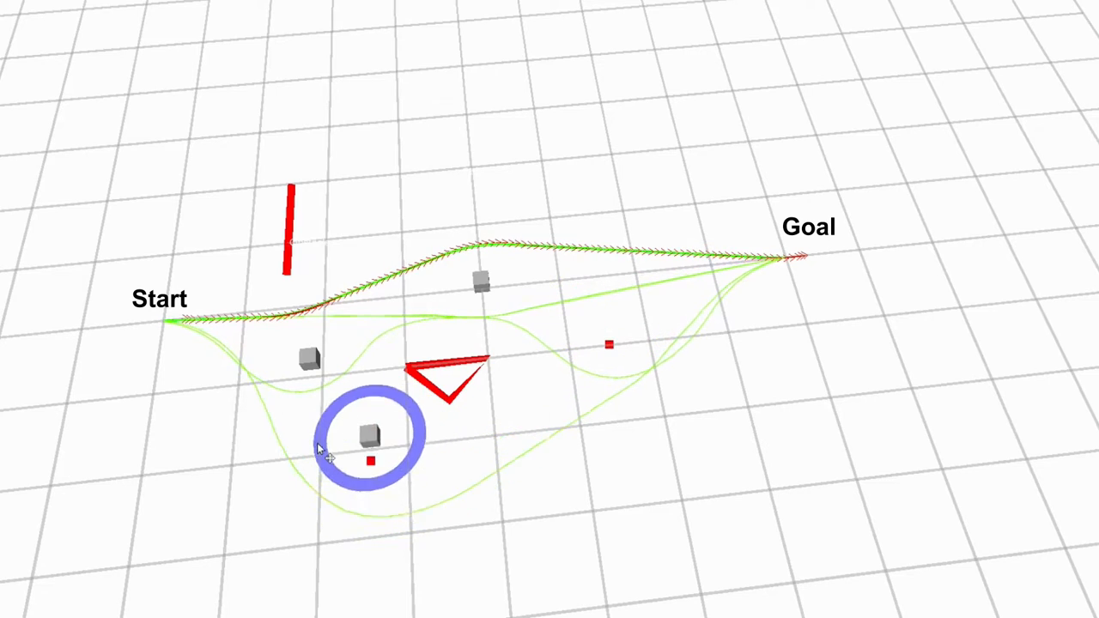
drag(369, 436, 337, 128)
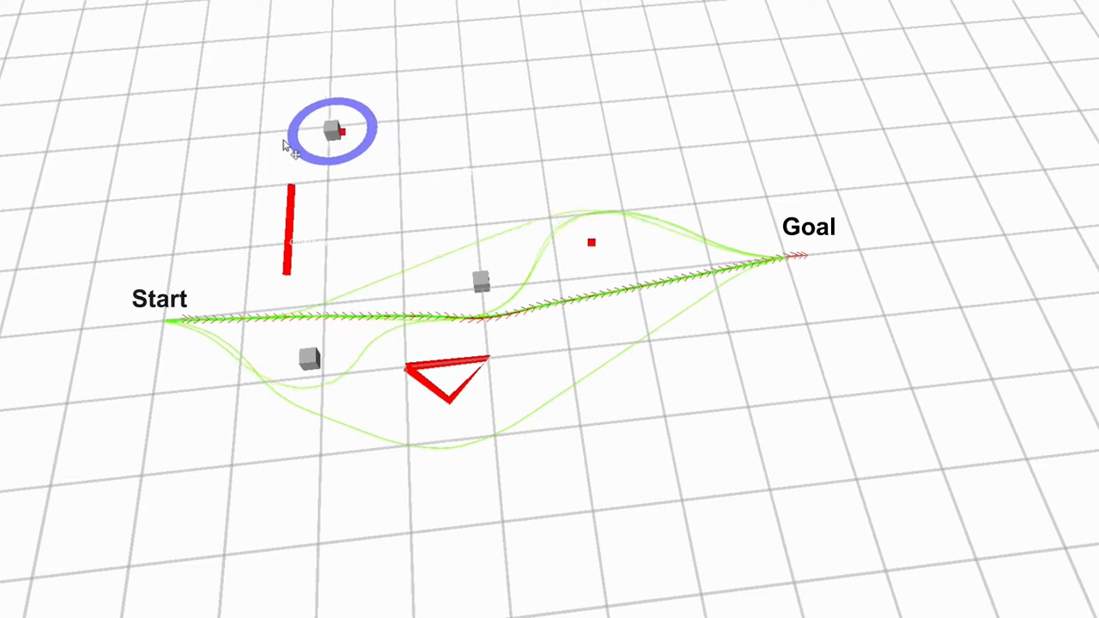